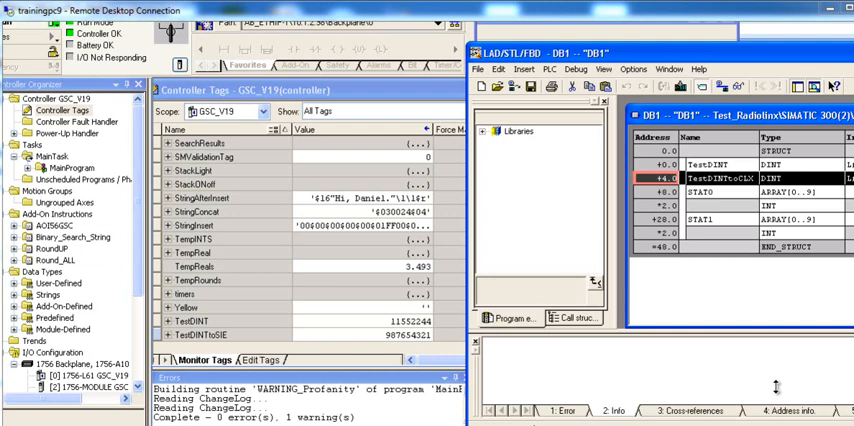
{"action": "mouse_move", "coordinate": [528, 116]}
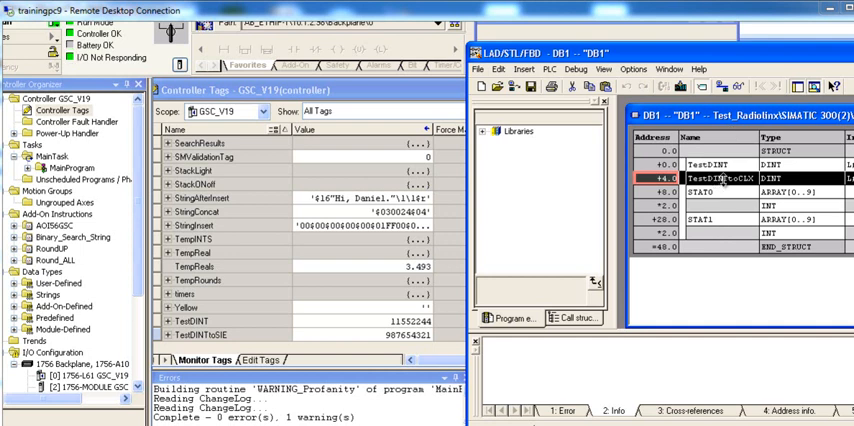
{"action": "mouse_move", "coordinate": [748, 280]}
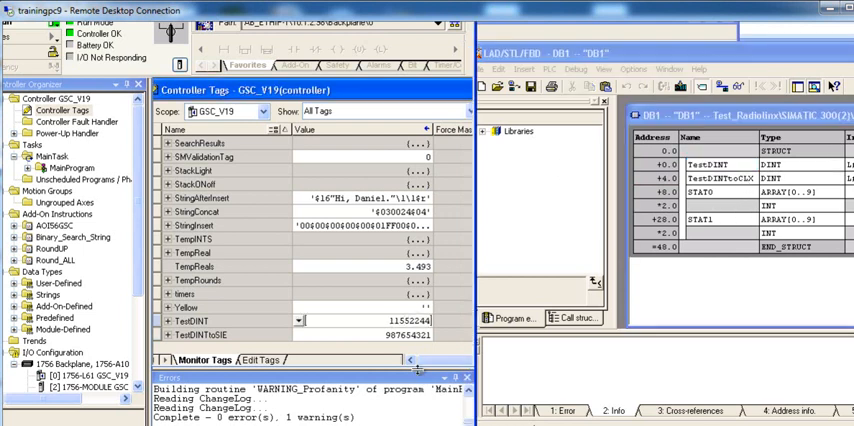
Show the test122 Siemens S7 interface settings at 10.1.2.169, rack 0, slot 2
{"action": "double_click", "coordinate": [408, 320]}
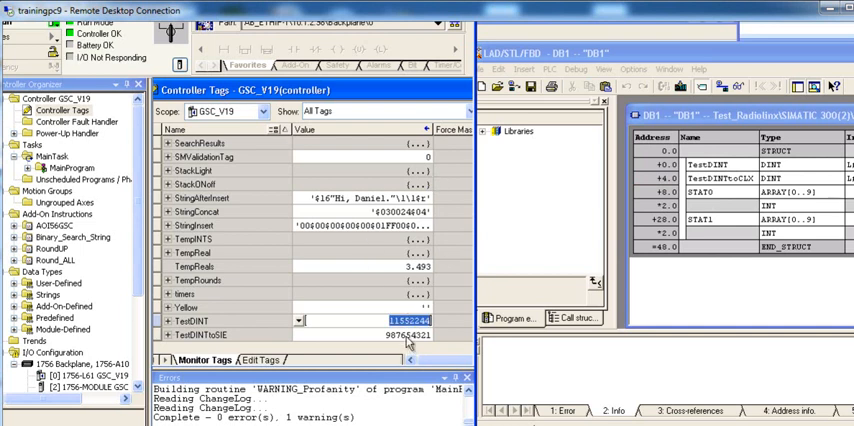
{"action": "left_click", "coordinate": [390, 332]}
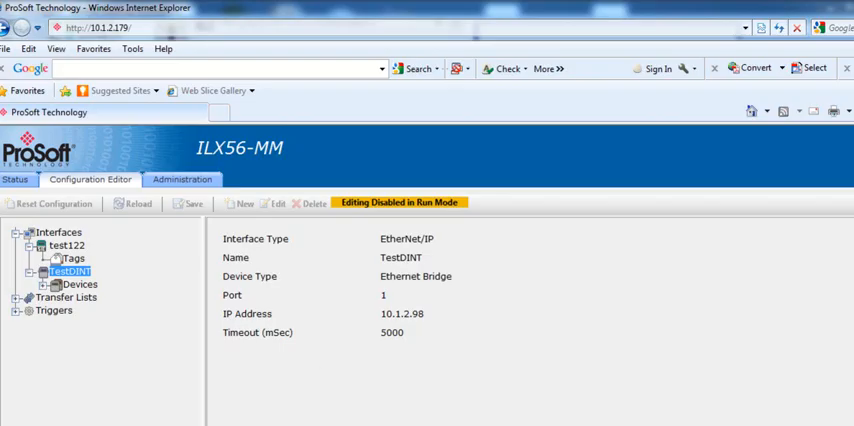
{"action": "mouse_move", "coordinate": [68, 246]}
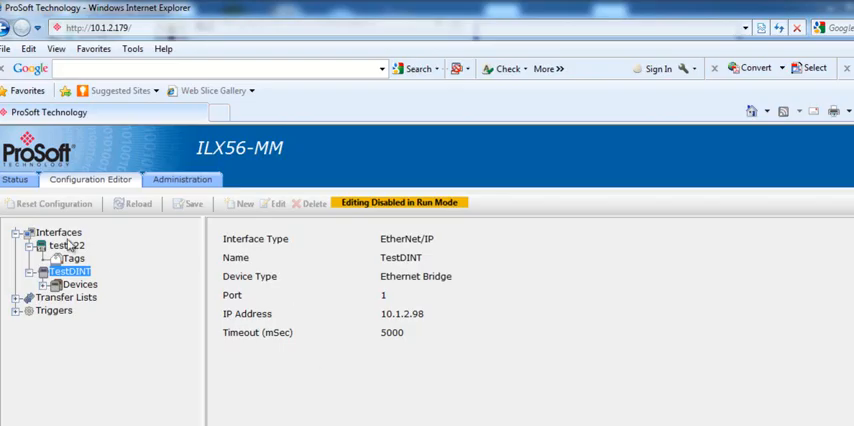
{"action": "left_click", "coordinate": [66, 244]}
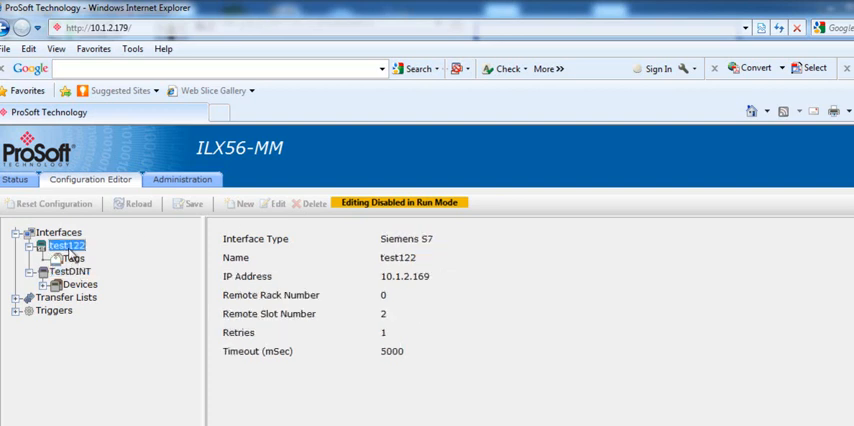
{"action": "mouse_move", "coordinate": [522, 332]}
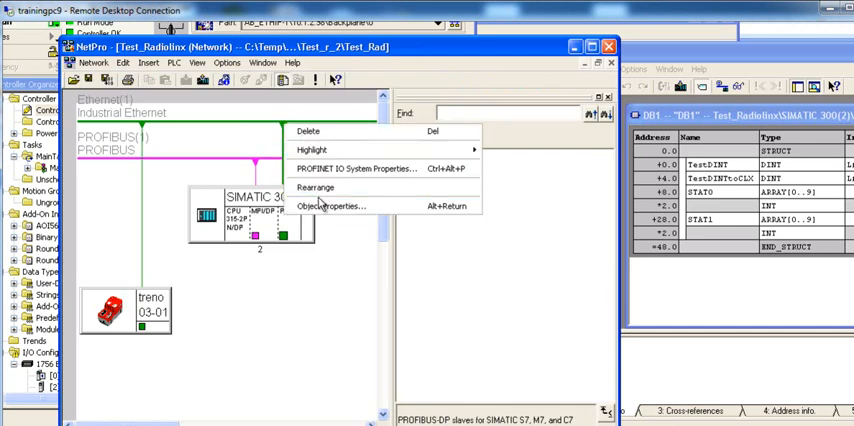
View the S7 Ethernet interface properties showing its IP address and 255.255.255.0 subnet mask
{"action": "left_click", "coordinate": [332, 206]}
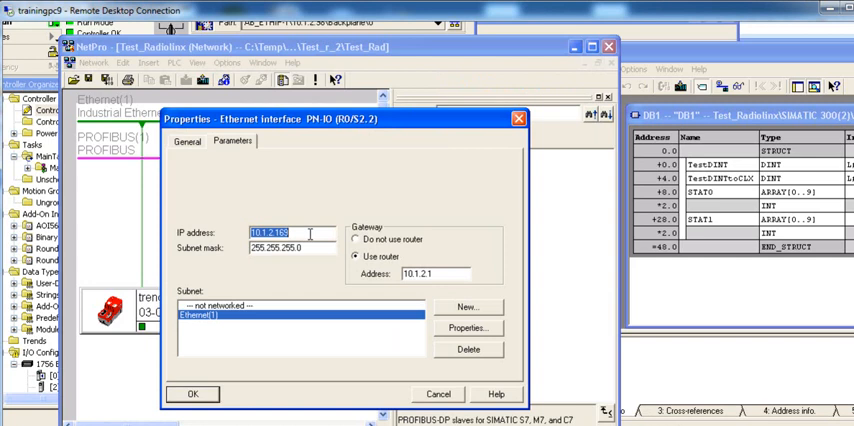
{"action": "left_click", "coordinate": [290, 232]}
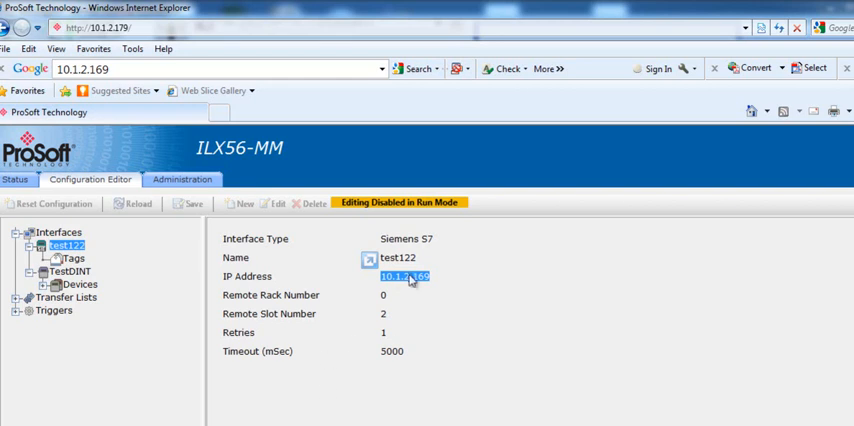
{"action": "mouse_move", "coordinate": [22, 264]}
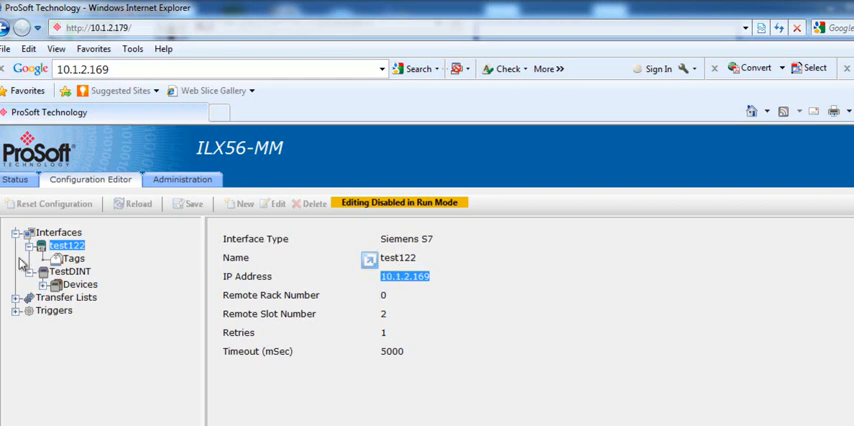
List test122's tags and inspect the DB1_0 and DB1_4 INT32 read/write entries
{"action": "left_click", "coordinate": [74, 258]}
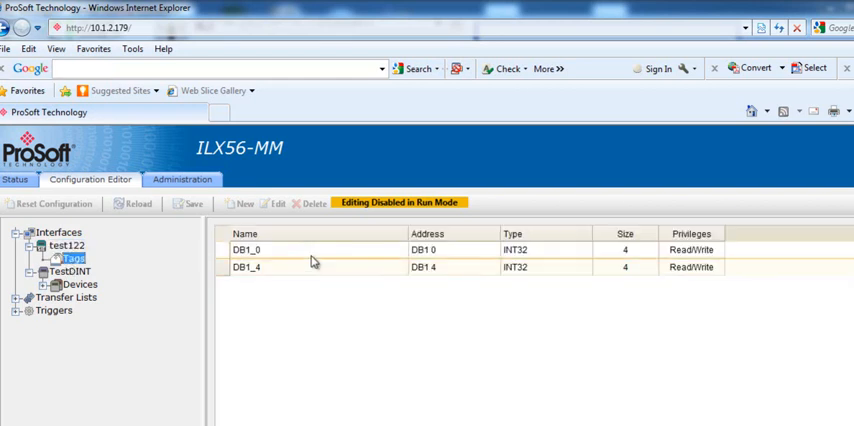
{"action": "mouse_move", "coordinate": [476, 260]}
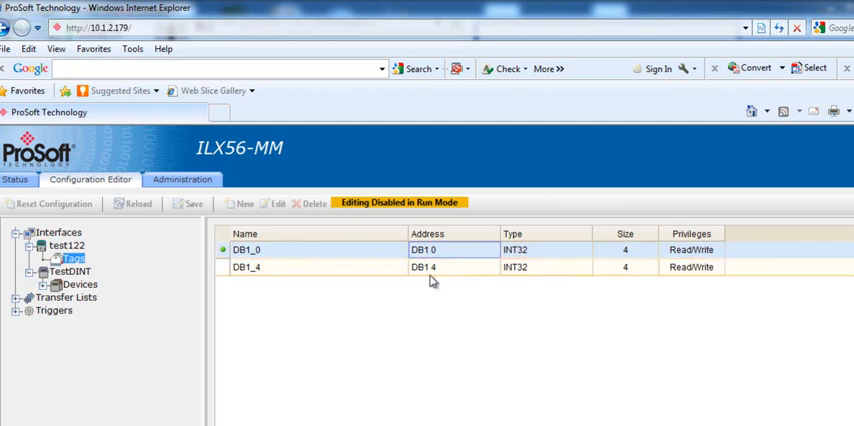
{"action": "left_click", "coordinate": [430, 268]}
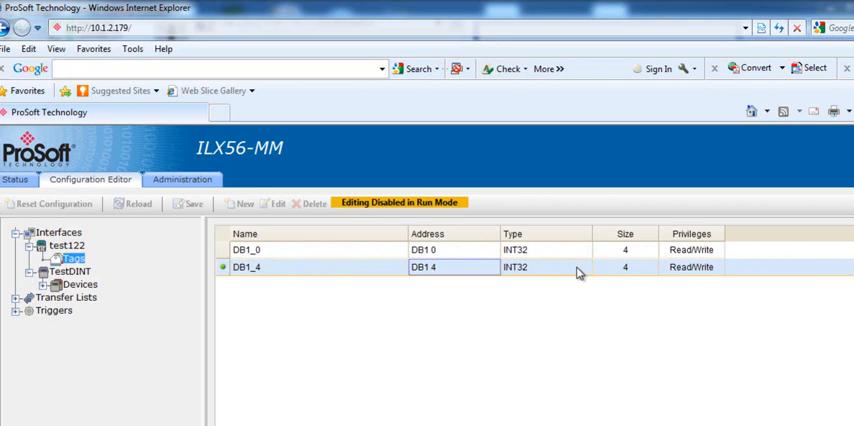
{"action": "mouse_move", "coordinate": [56, 284]}
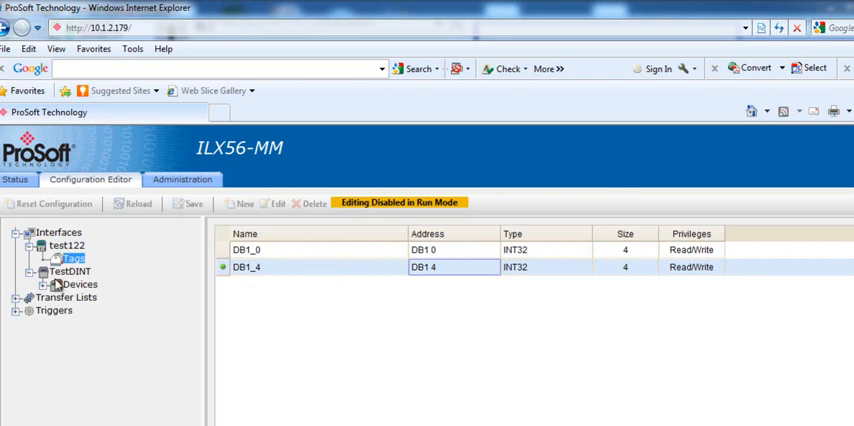
{"action": "left_click", "coordinate": [68, 272]}
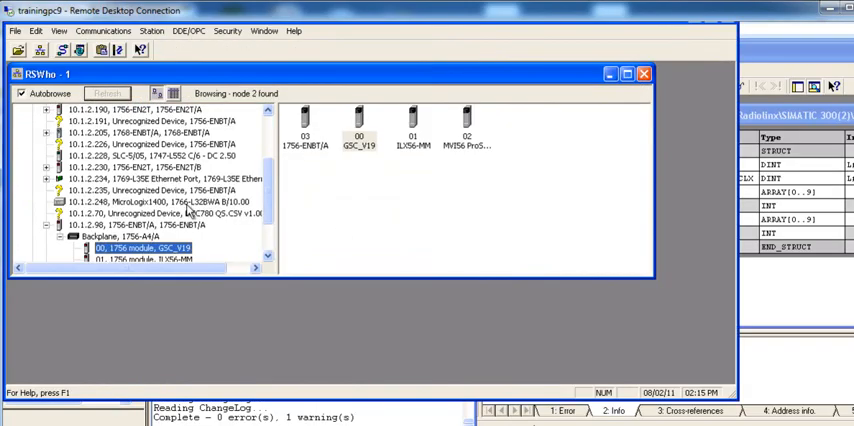
{"action": "mouse_move", "coordinate": [112, 232]}
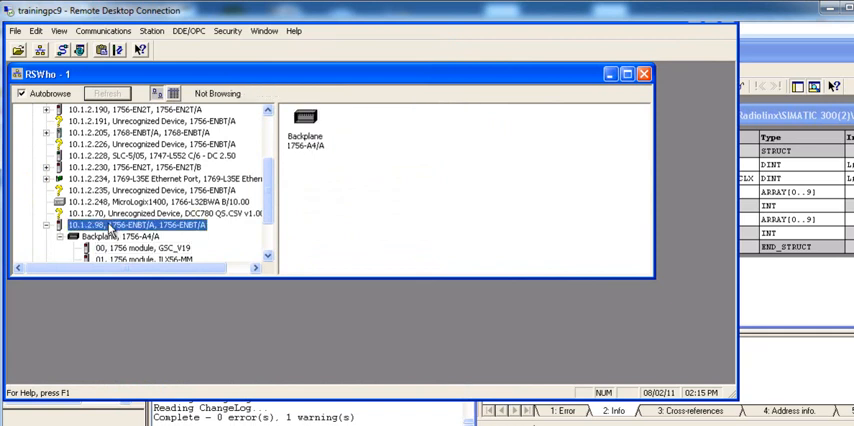
Show the backplane of the 10.1.2.98 1756-ENBT/A bridge in the RSWho tree
{"action": "left_click", "coordinate": [160, 212]}
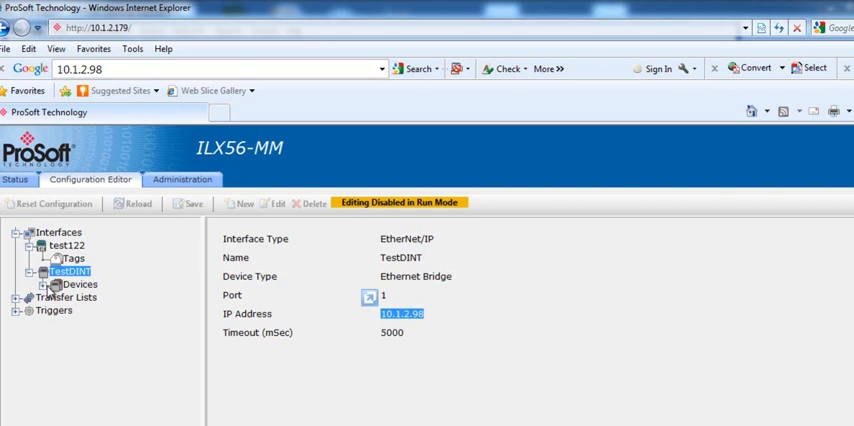
Show the ControlLogix CPU device and its TestDINT and TestDINTtoSIE INT32 read/write tags
{"action": "left_click", "coordinate": [84, 284]}
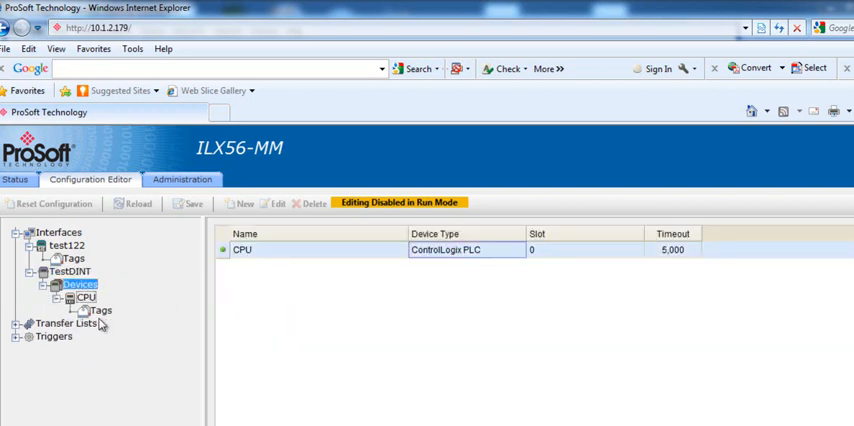
{"action": "left_click", "coordinate": [100, 310]}
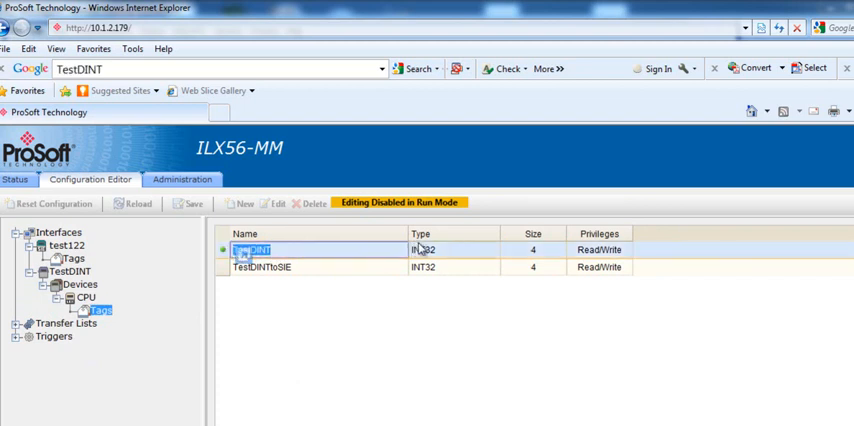
{"action": "mouse_move", "coordinate": [840, 268]}
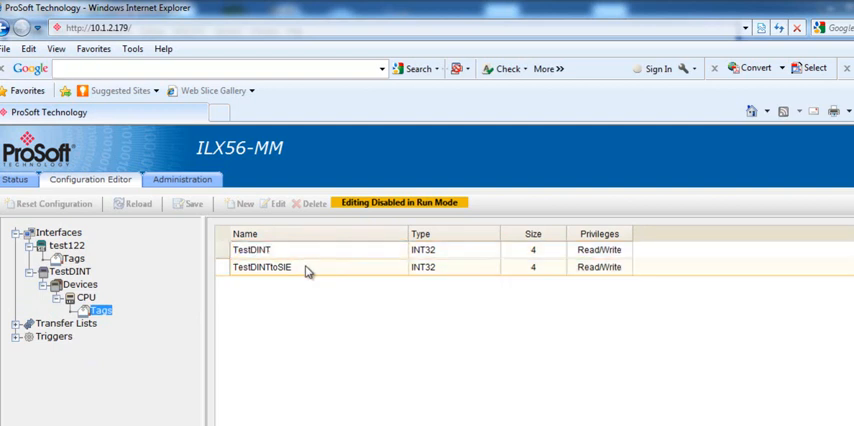
{"action": "left_click", "coordinate": [262, 268]}
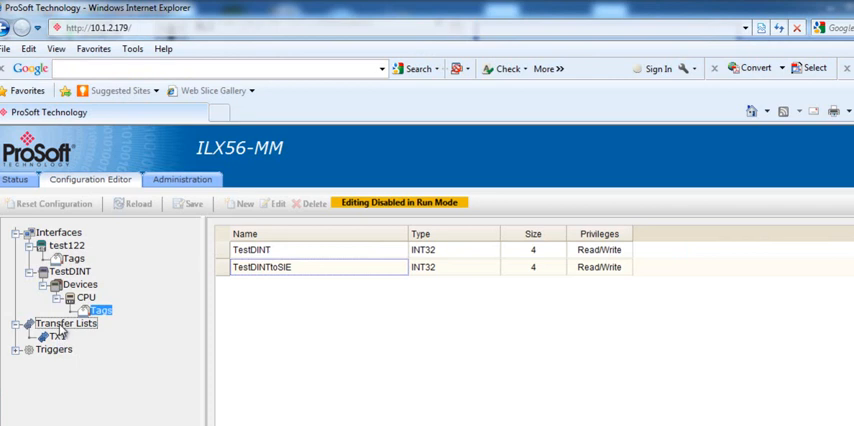
Inspect the transfers test122/DB1_0 to TestDINT and TestDINTtoSIE to test122/DB1_4
{"action": "left_click", "coordinate": [56, 336]}
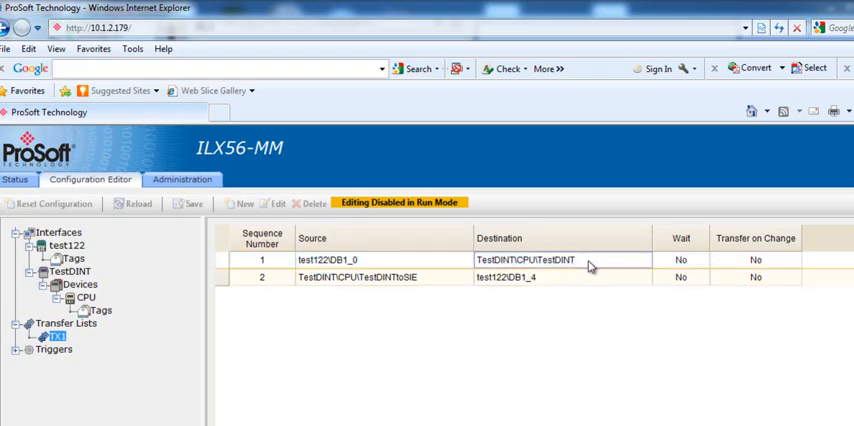
{"action": "double_click", "coordinate": [544, 260]}
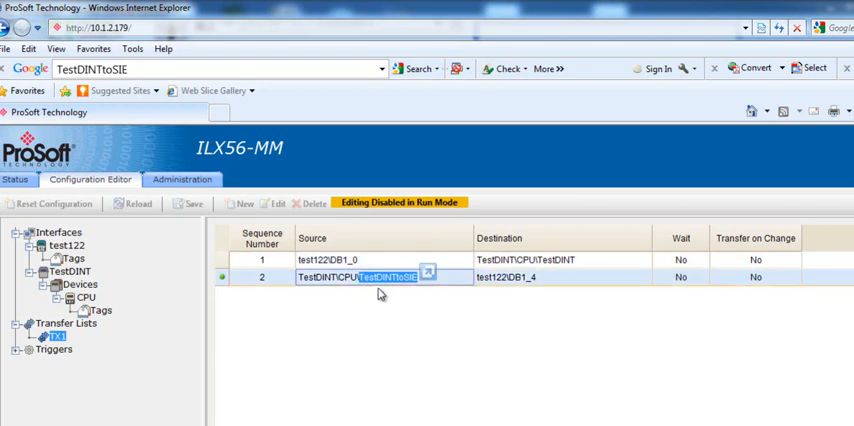
{"action": "mouse_move", "coordinate": [560, 280]}
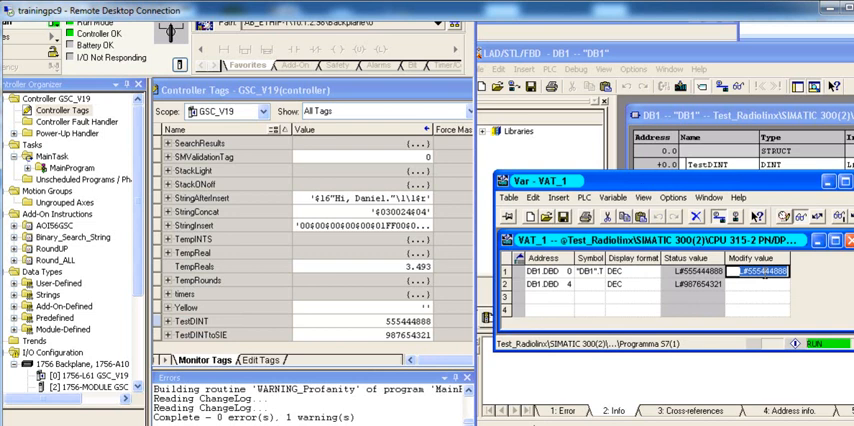
Enter 123 as the modify value in VAT_1 monitoring DB1.DBD0 and DB1.DBD4
{"action": "type", "text": "123"}
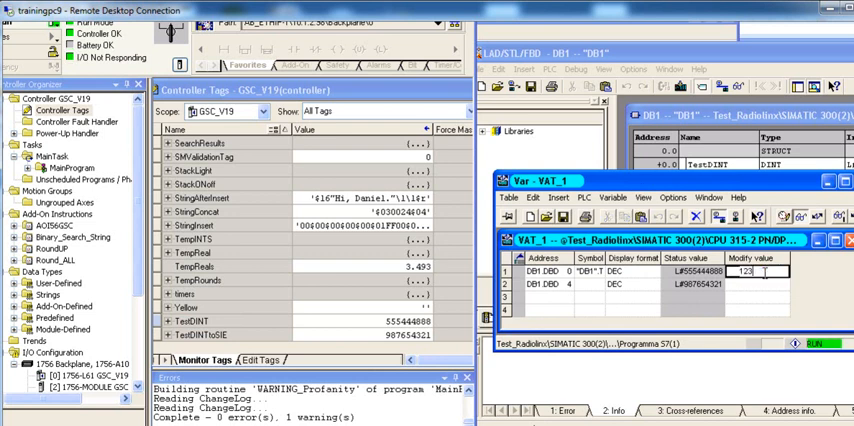